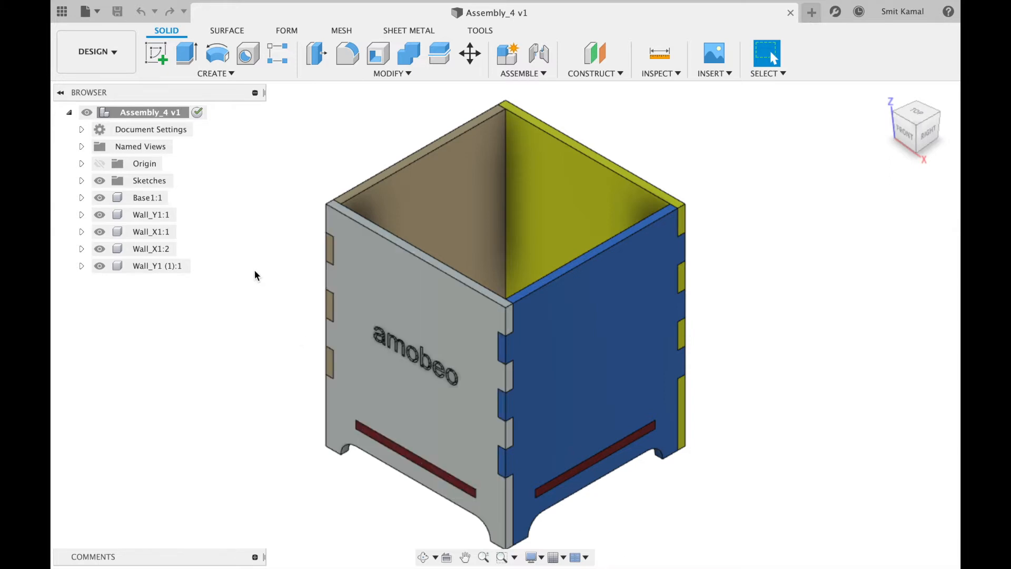
Add a new empty component, Component5, under Assembly_4 v1 from the Browser context menu.
right_click(150, 112)
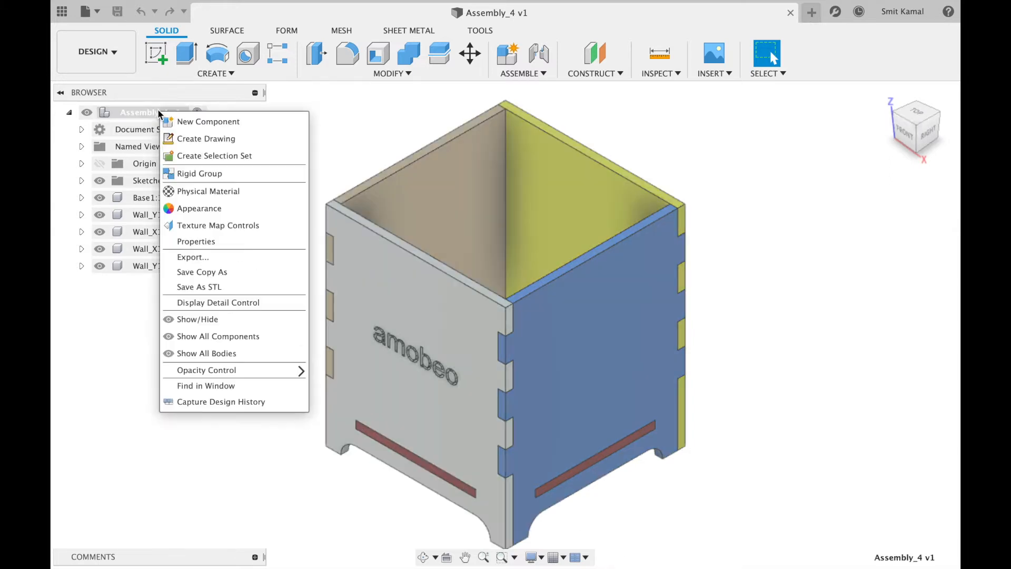
click(208, 121)
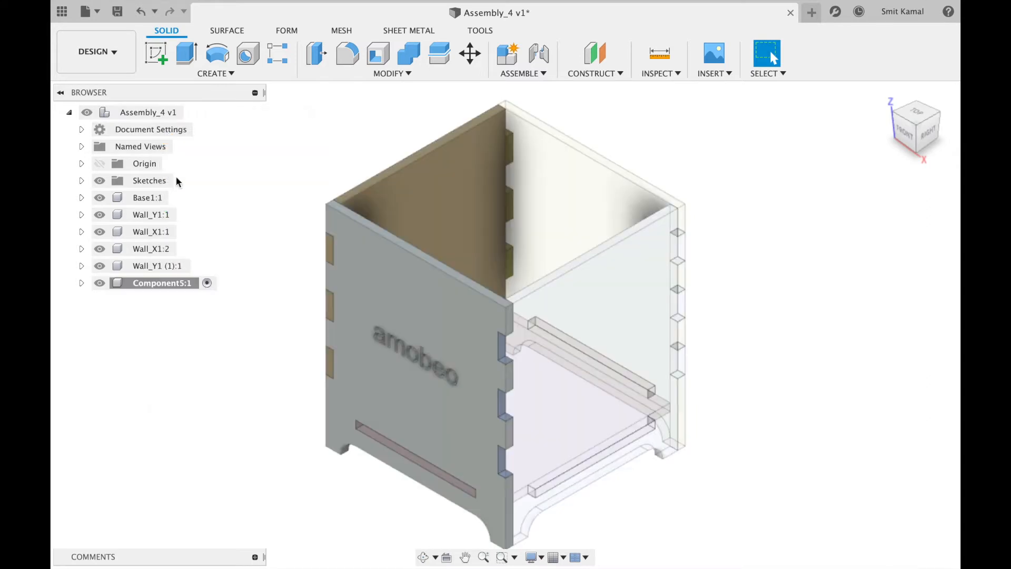
mouse_move(191, 121)
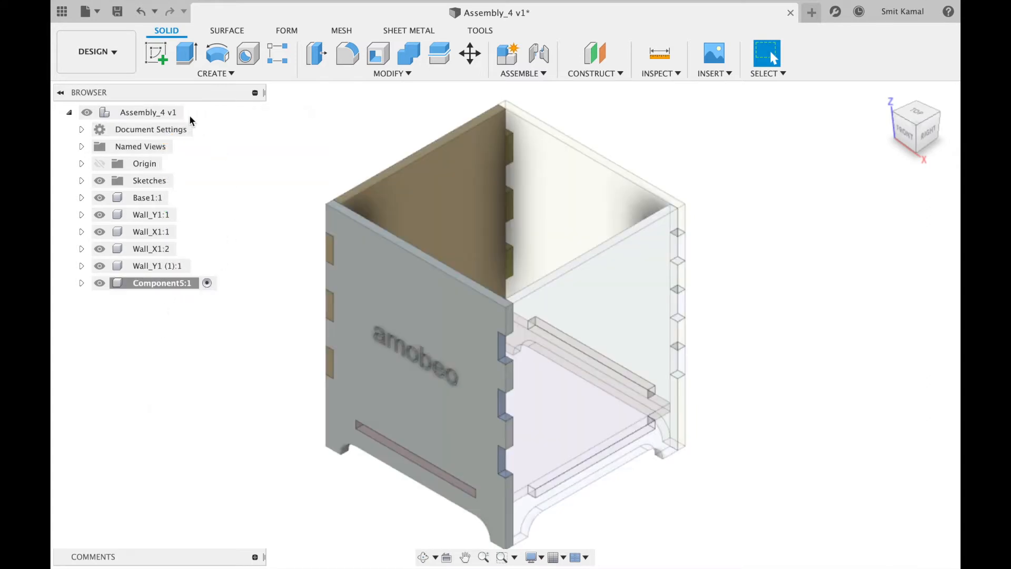
mouse_move(191, 113)
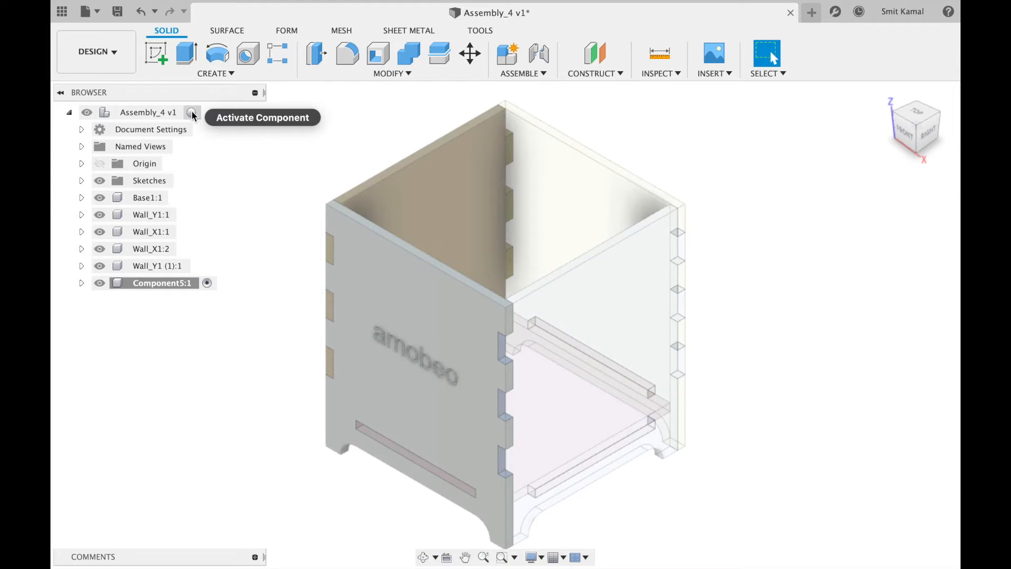
Reactivate the root assembly and move Wall_Y1:1 and Wall_X1:2 into Component5:1.
click(192, 113)
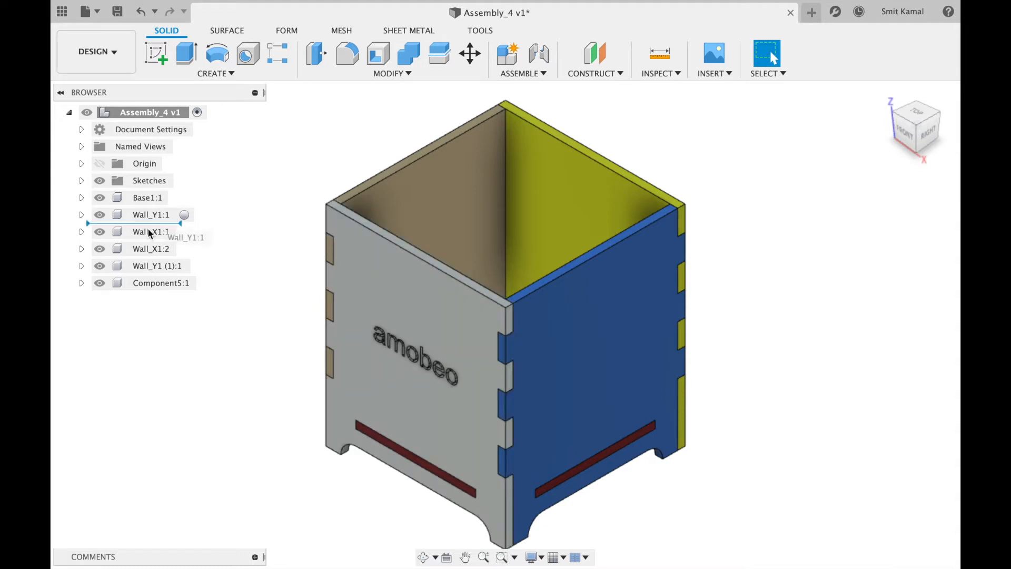
mouse_move(149, 282)
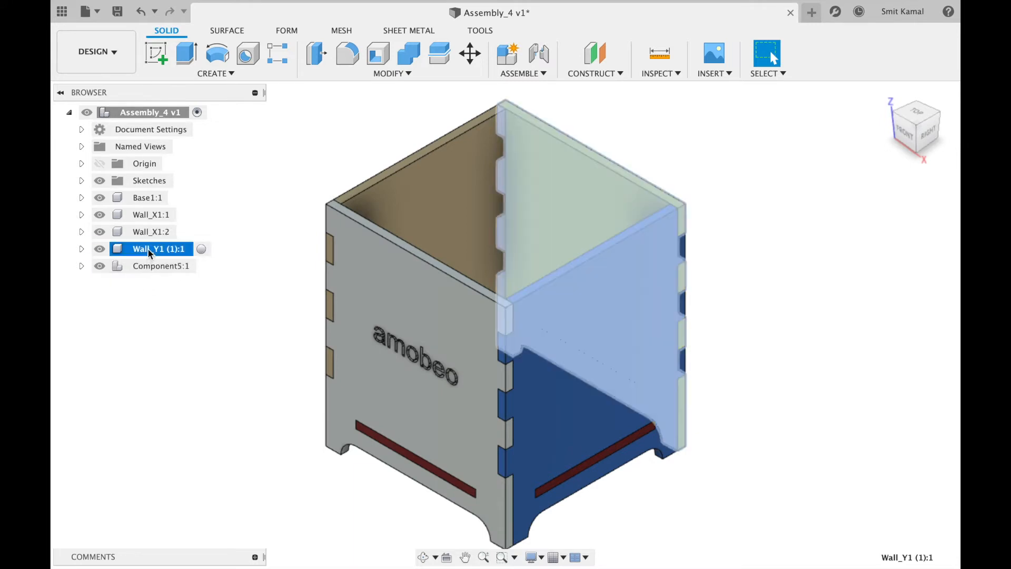
click(150, 231)
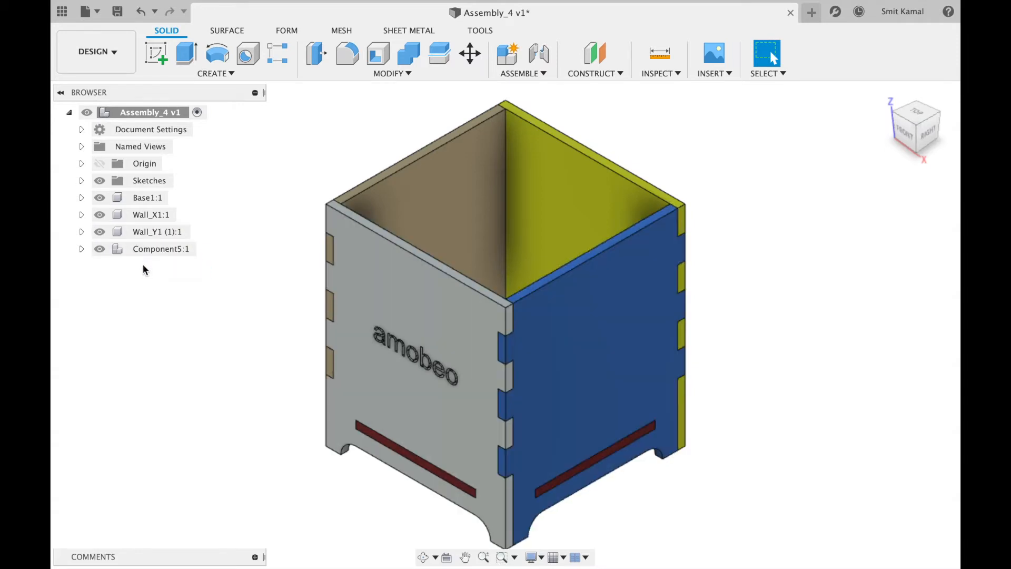
click(160, 248)
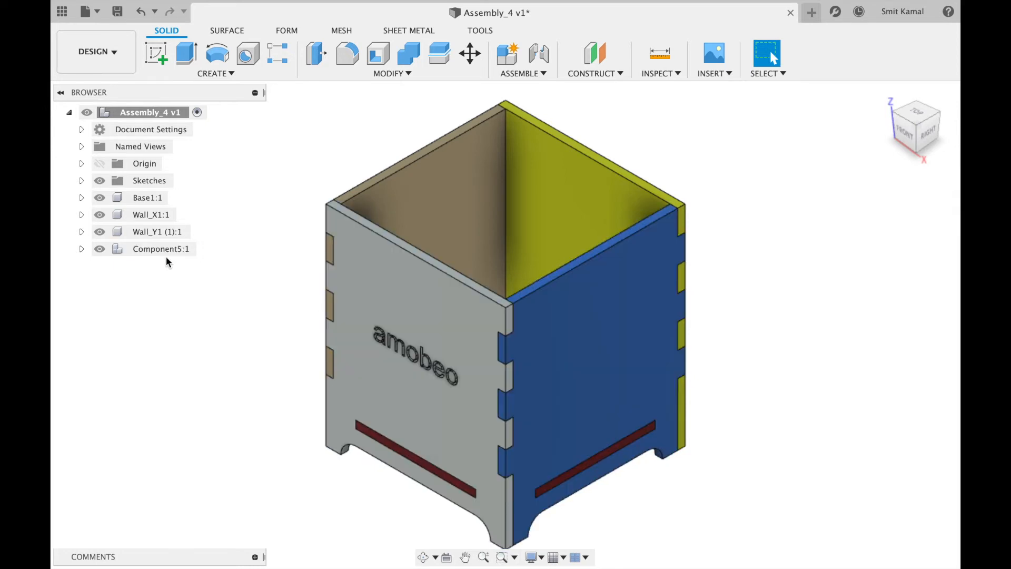
Show Component5:1's properties: oak, 1.012 oz, centre of mass 0.556, −0.823, 1.498 in.
right_click(160, 248)
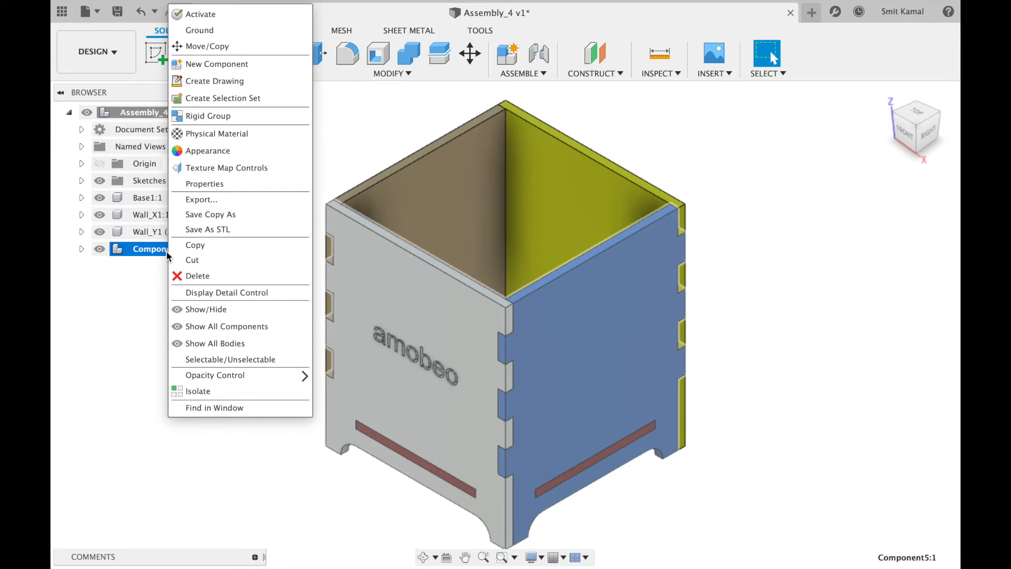
mouse_move(204, 183)
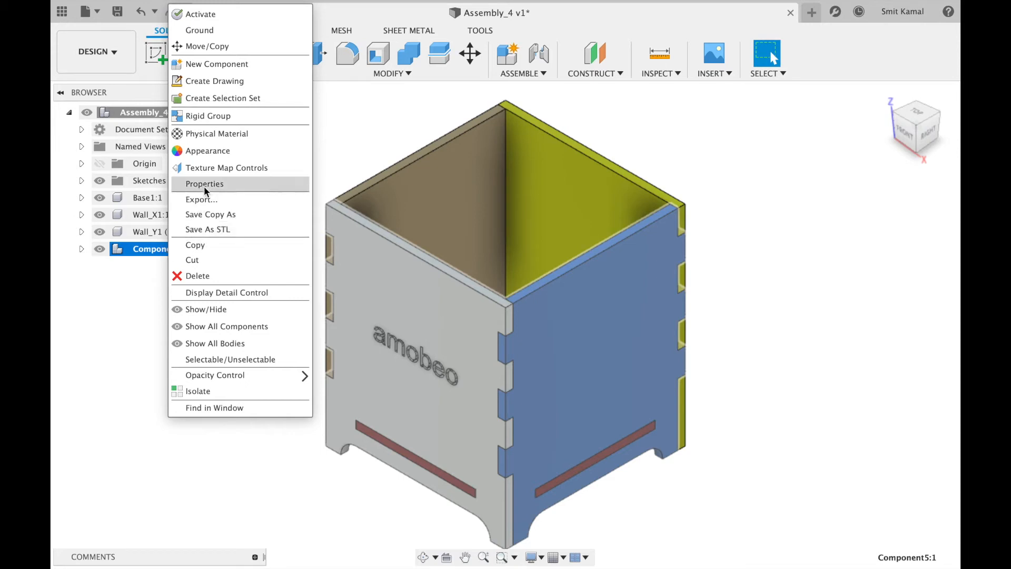
click(204, 183)
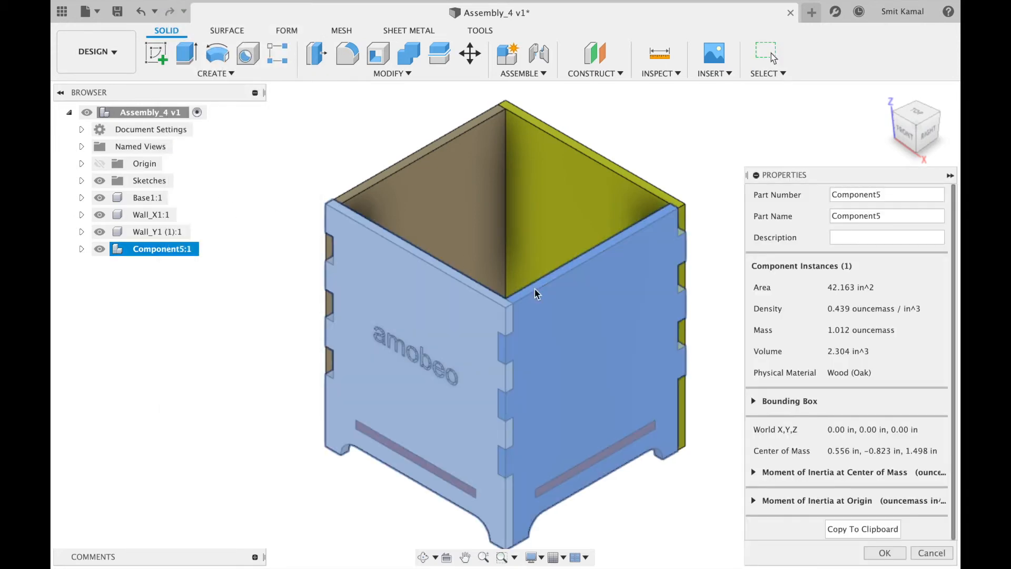
mouse_move(840, 458)
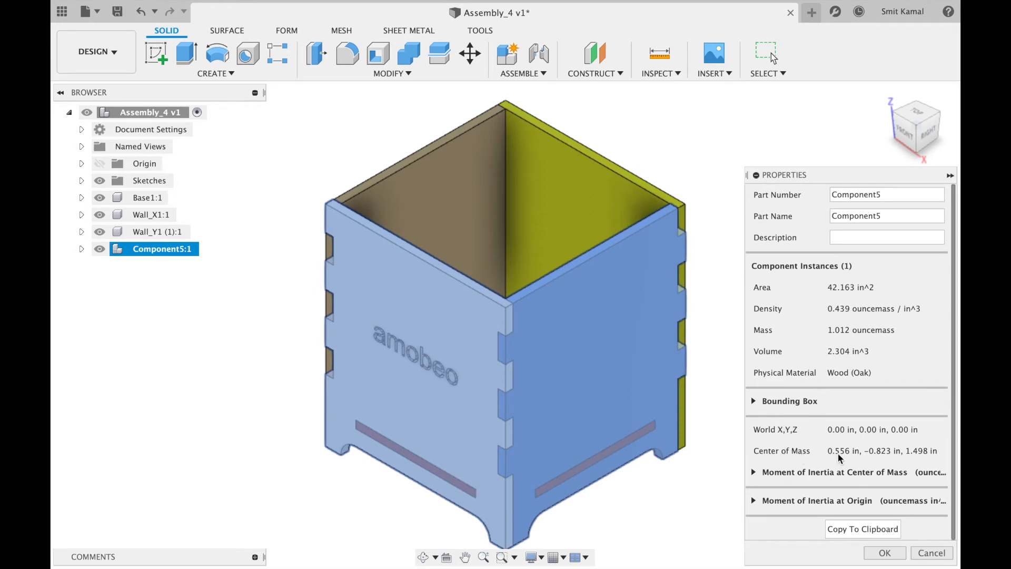
mouse_move(918, 460)
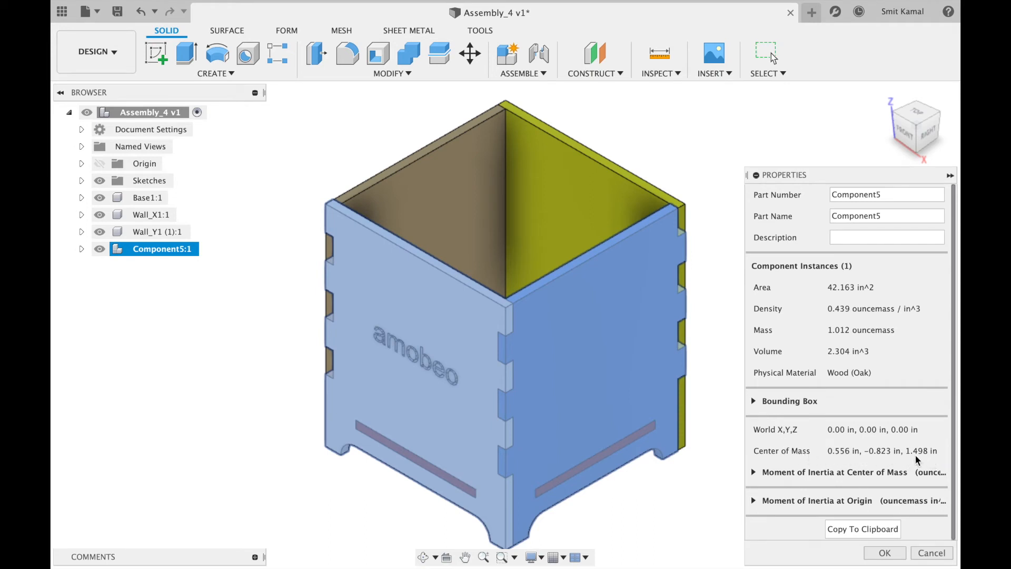
mouse_move(906, 458)
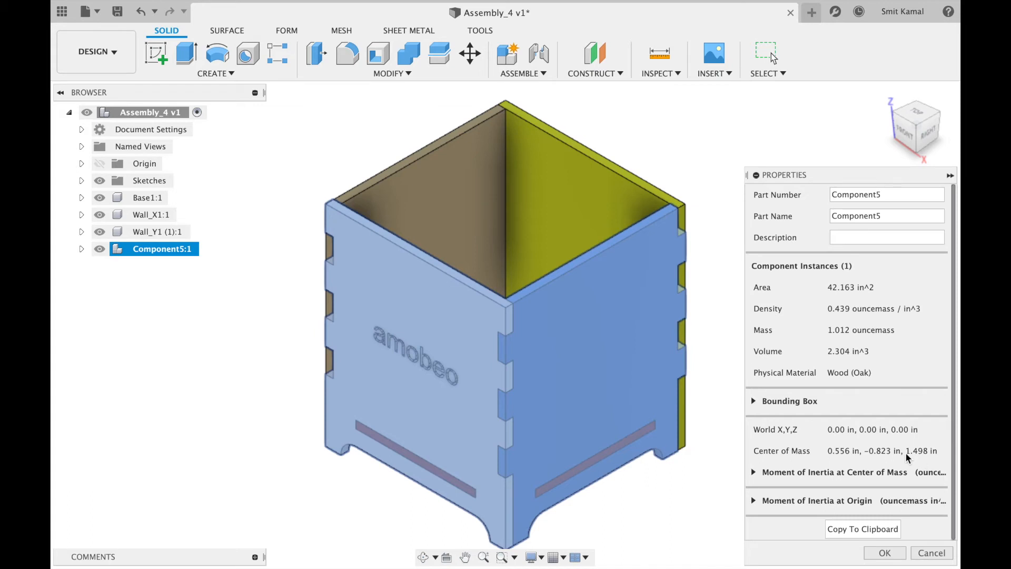
mouse_move(883, 553)
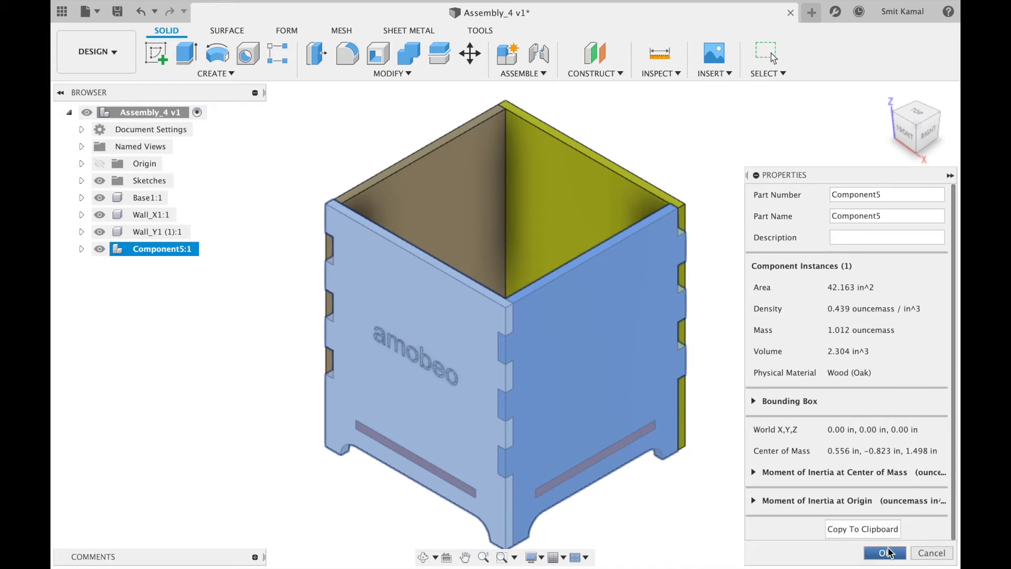
Dismiss the Properties panel with OK, leaving the box assembly with nothing selected.
click(883, 553)
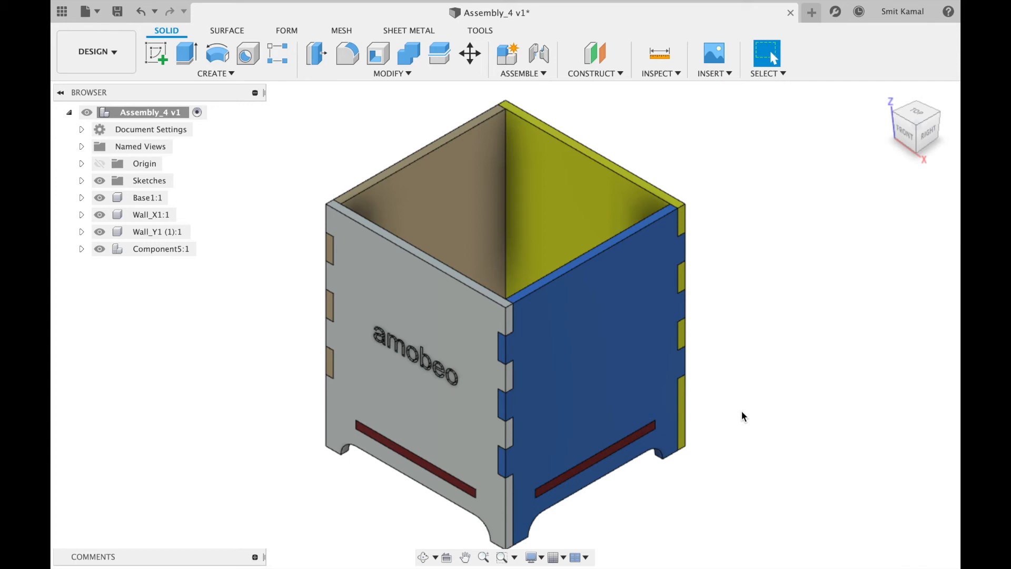
mouse_move(830, 340)
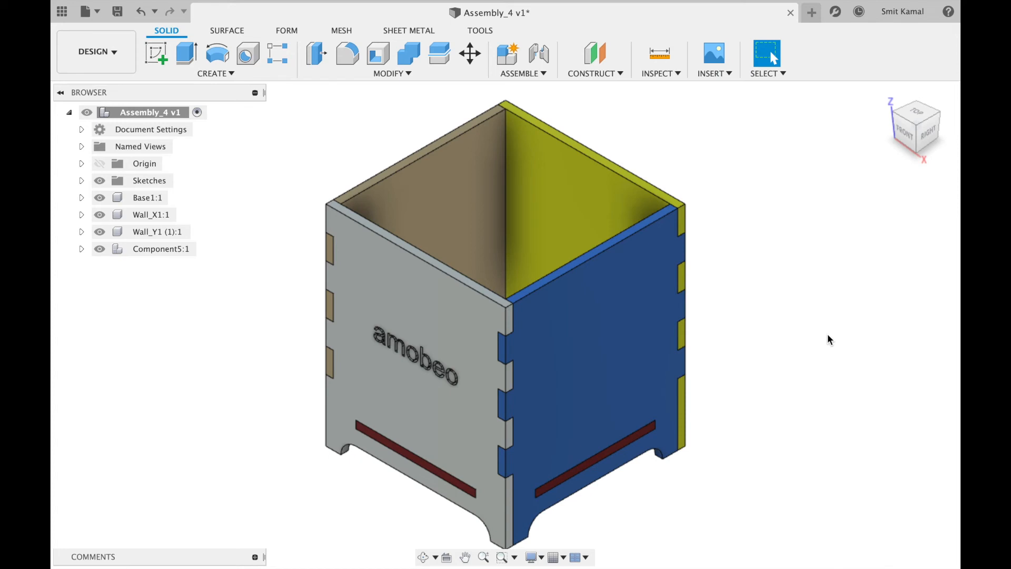
mouse_move(699, 259)
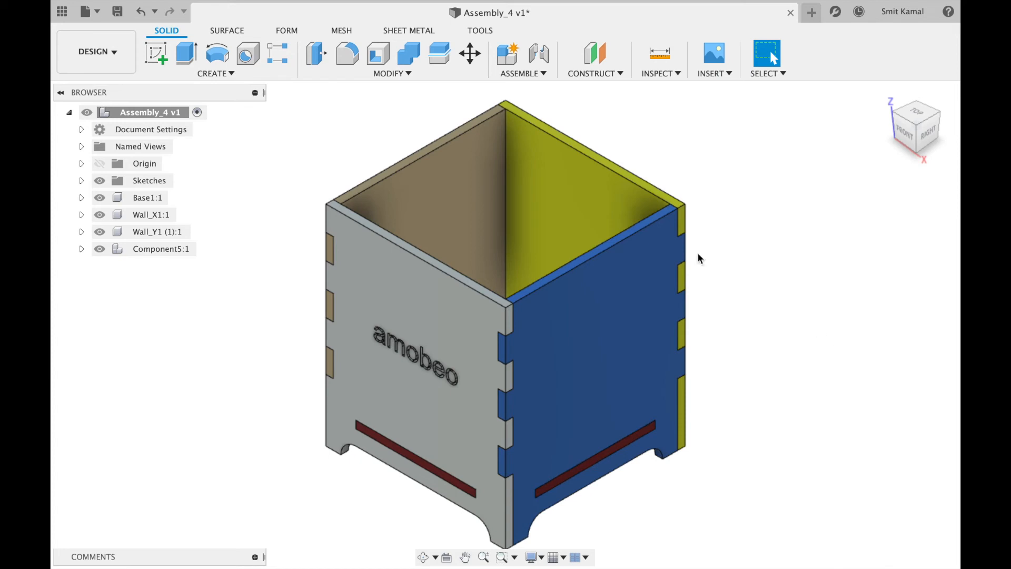
right_click(149, 111)
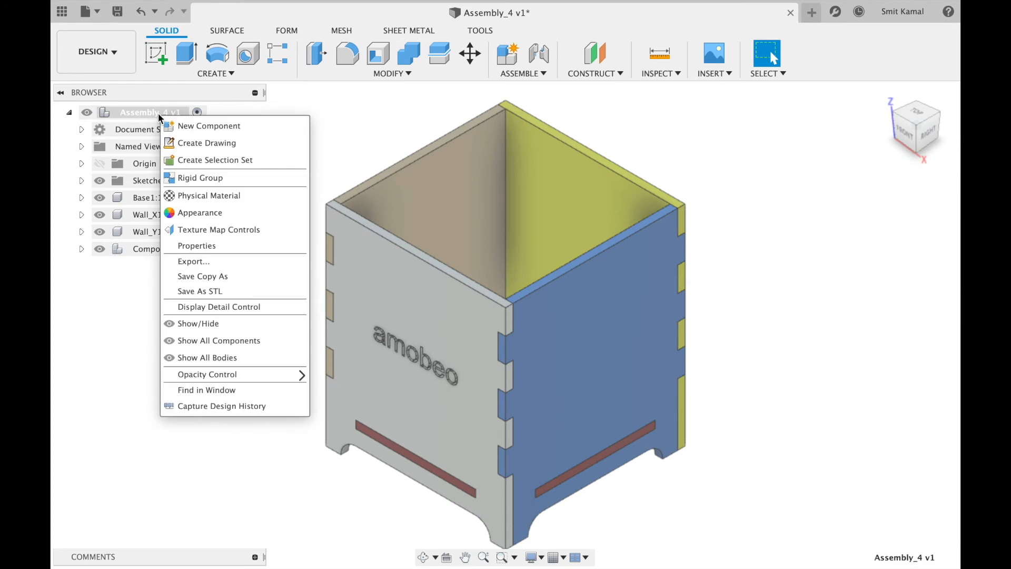
click(207, 252)
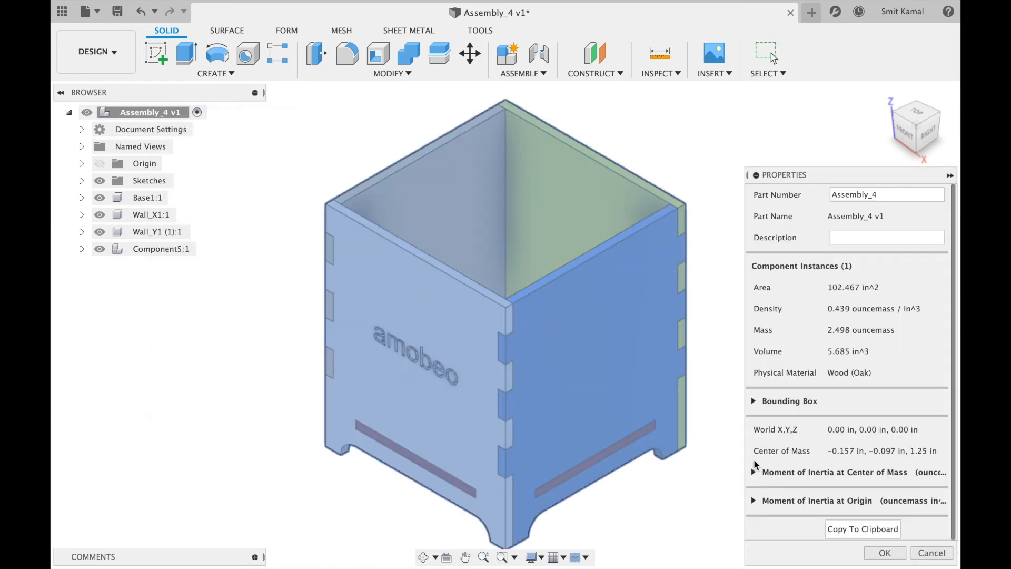
mouse_move(932, 468)
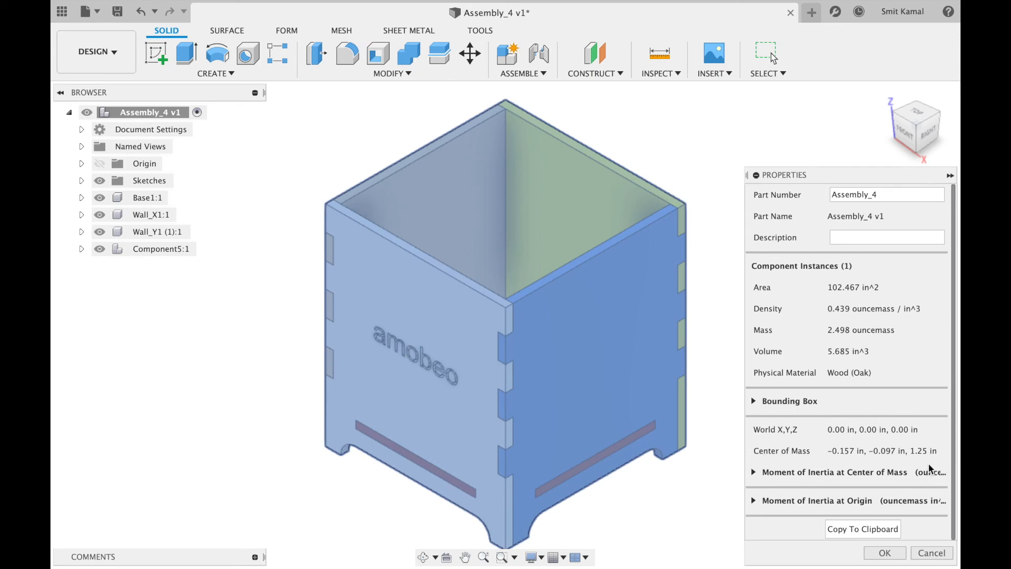
mouse_move(903, 548)
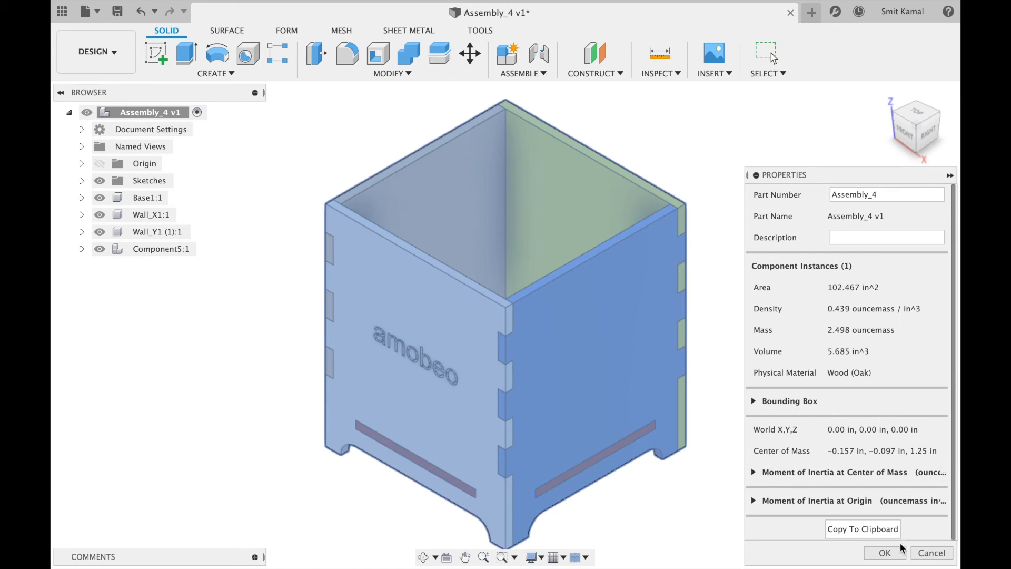
click(883, 552)
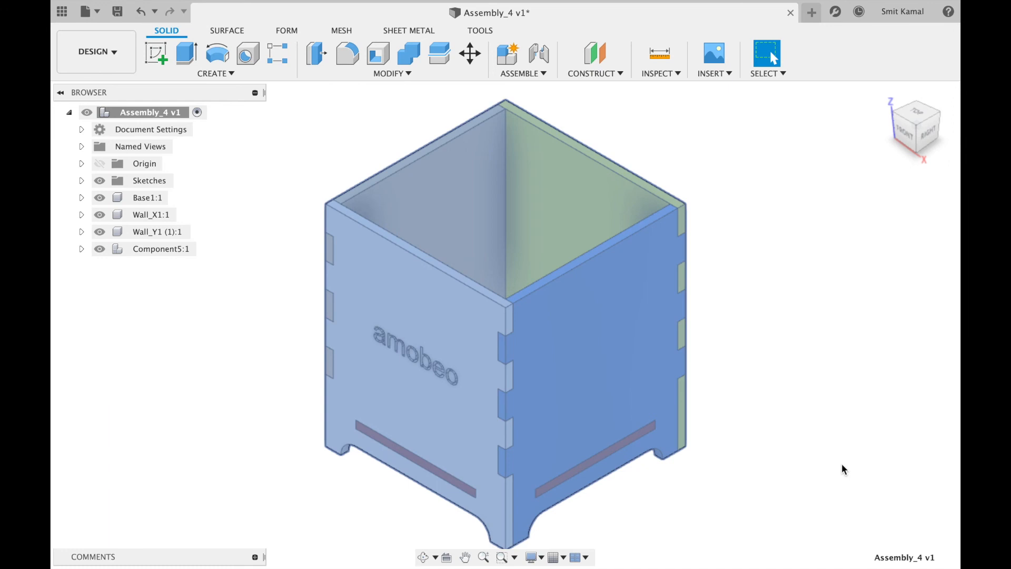